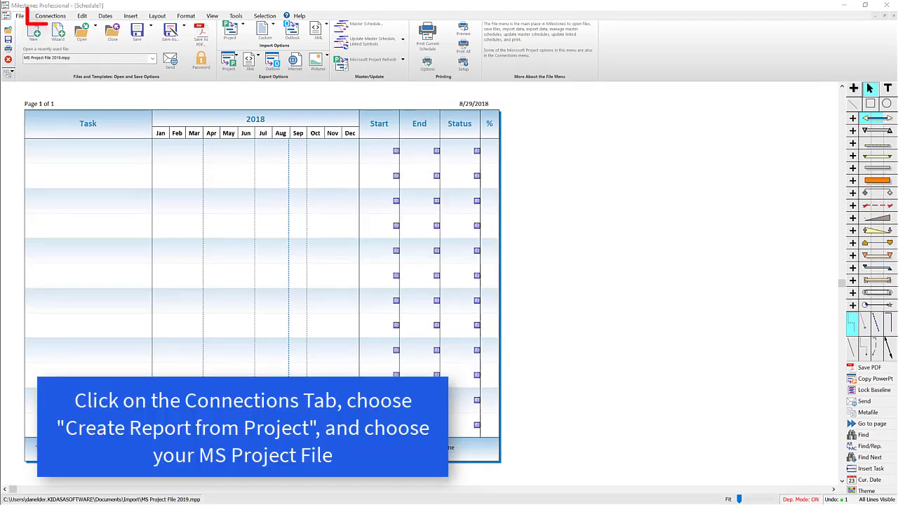
- From the Connections tab, start a report from MS Project File 2019.mpp
{"action": "left_click", "coordinate": [51, 17]}
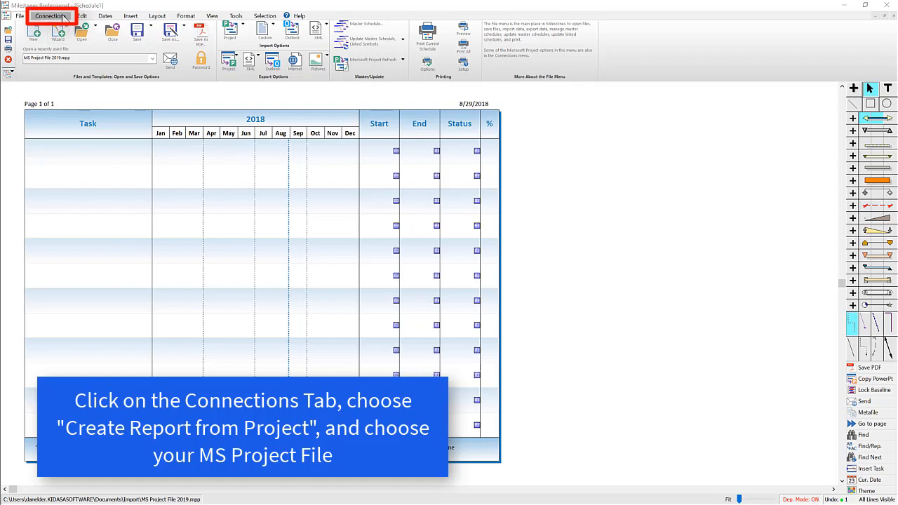
{"action": "left_click", "coordinate": [51, 16]}
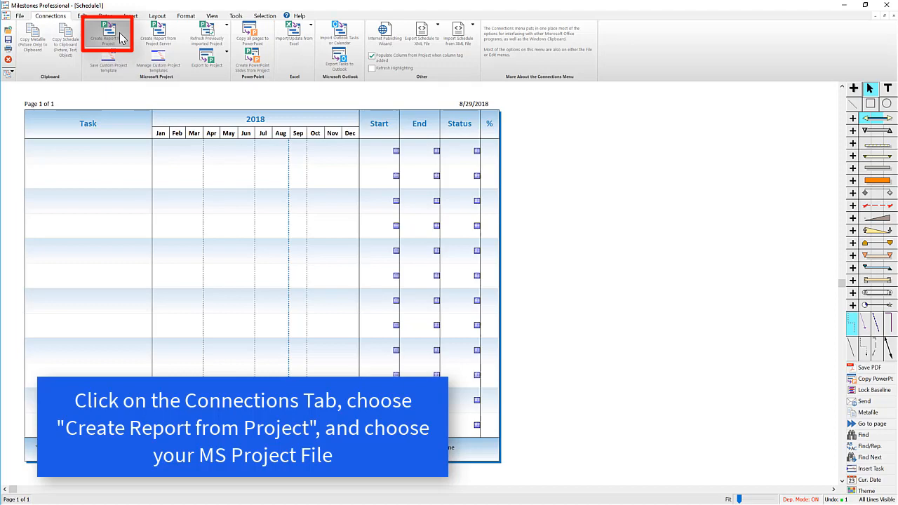
{"action": "left_click", "coordinate": [108, 39]}
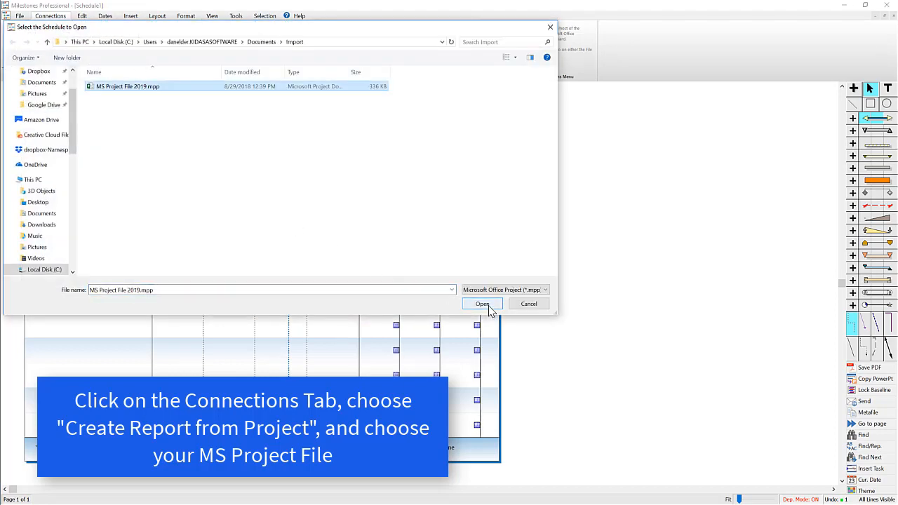
- Open the .mpp file and choose 'Let the wizard guide you' in the import wizard
{"action": "left_click", "coordinate": [482, 303]}
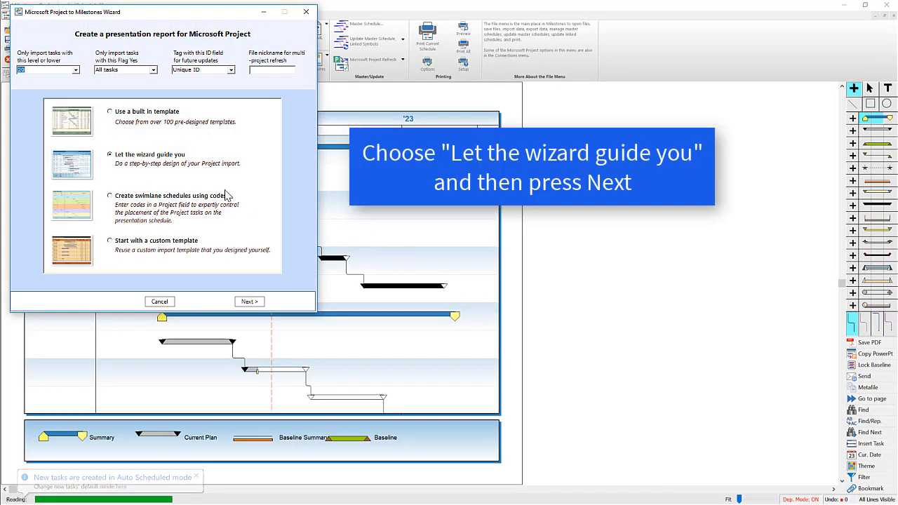
{"action": "mouse_move", "coordinate": [154, 160]}
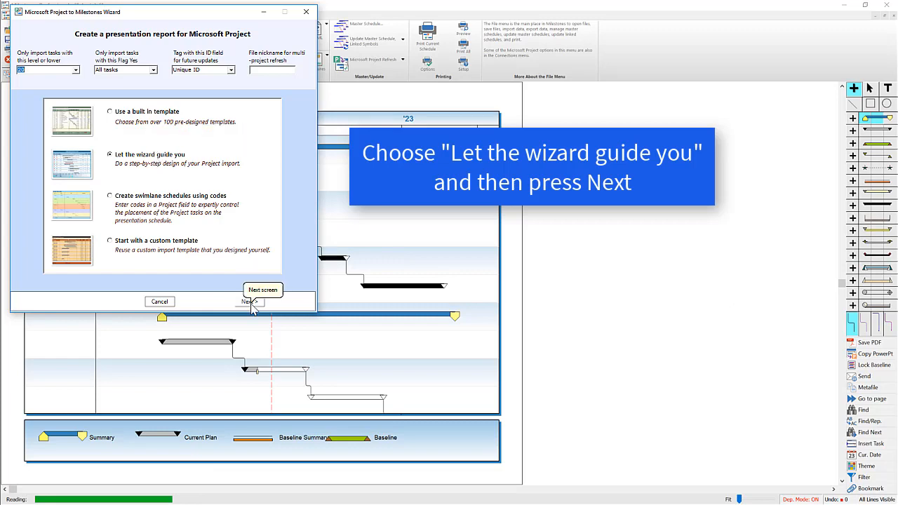
{"action": "left_click", "coordinate": [248, 301]}
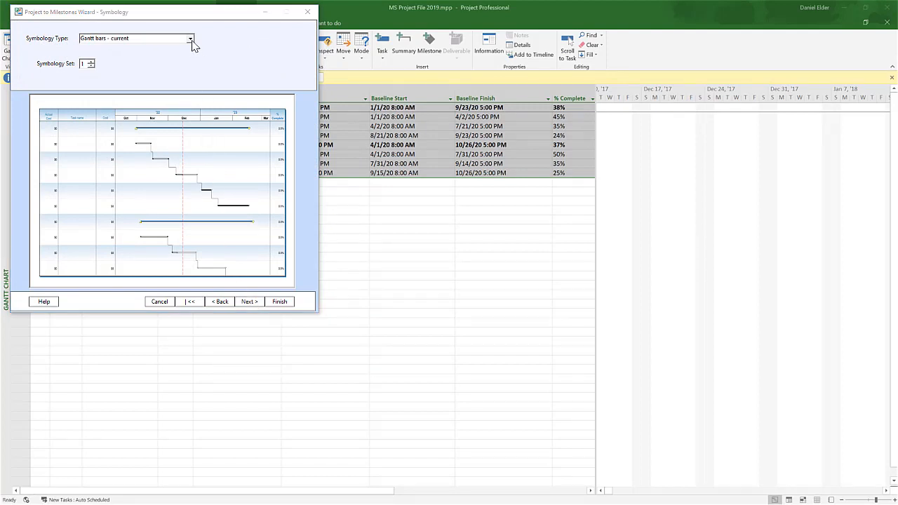
- Set Symbology Type to 'Gantt bars - custom symbology' after trying current and baseline bars
{"action": "left_click", "coordinate": [192, 38]}
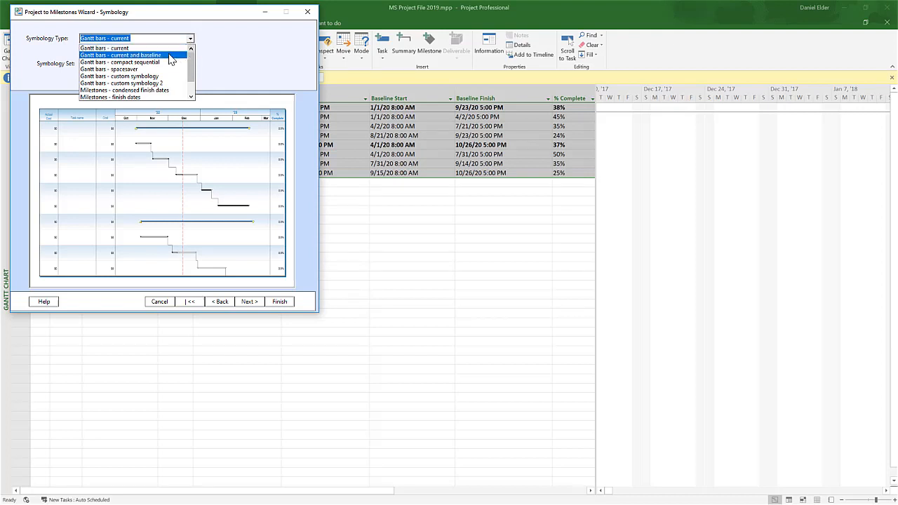
{"action": "left_click", "coordinate": [129, 62]}
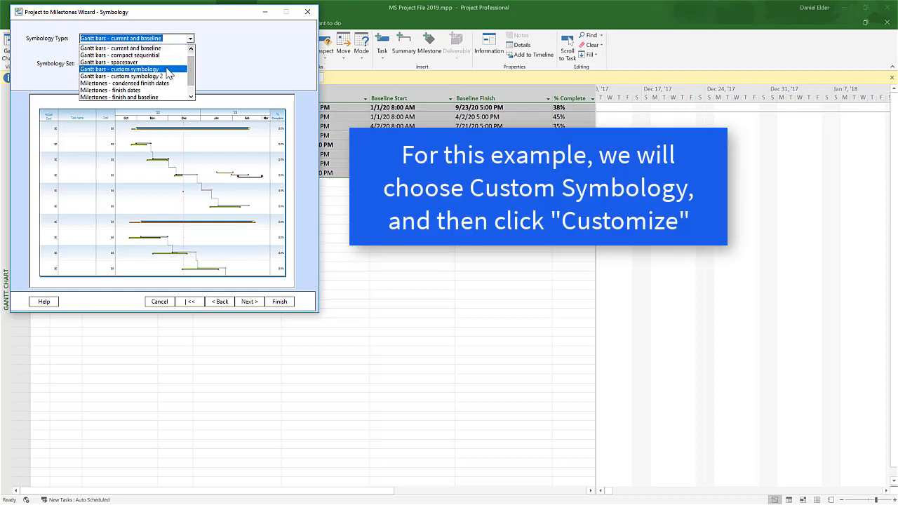
{"action": "left_click", "coordinate": [130, 68]}
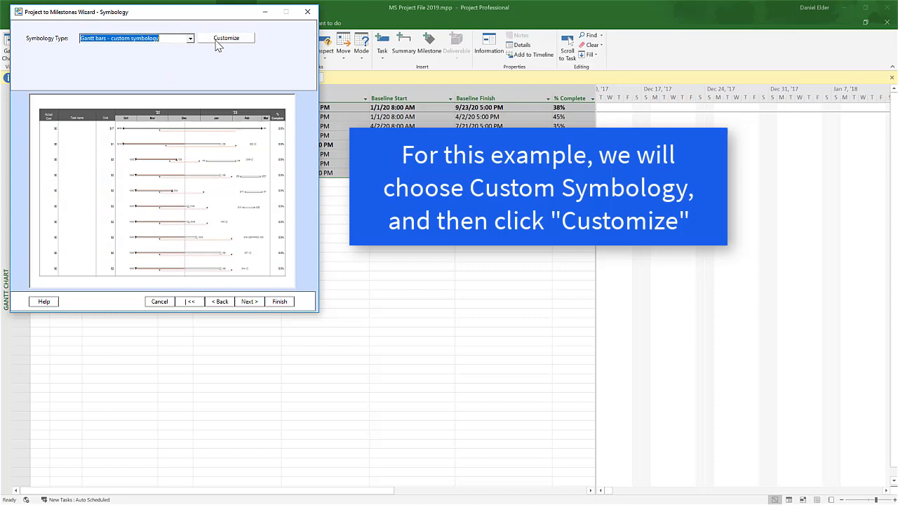
{"action": "mouse_move", "coordinate": [215, 46]}
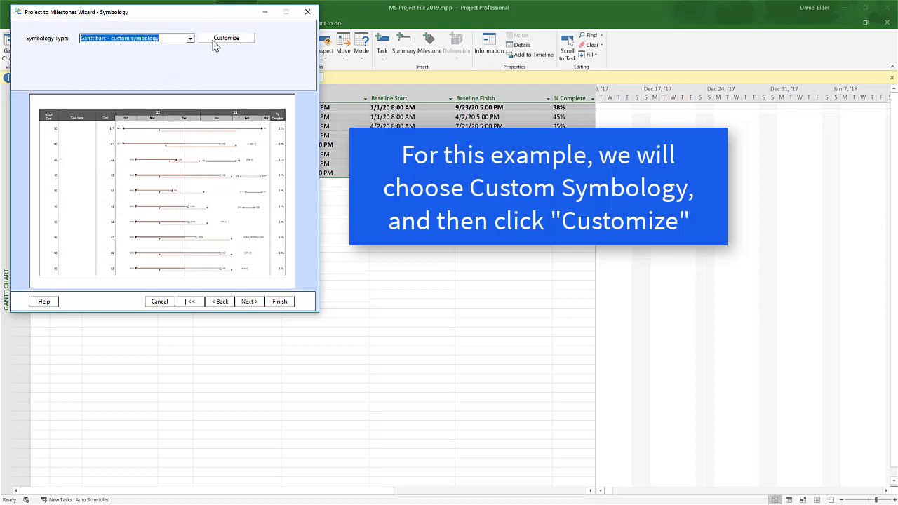
- Open the Customize symbology designer and select its first symbol slot
{"action": "left_click", "coordinate": [229, 38]}
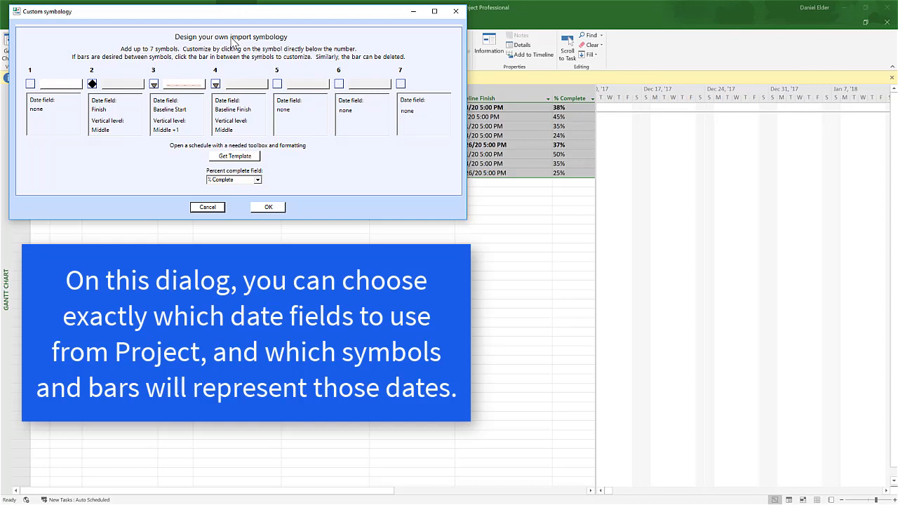
{"action": "mouse_move", "coordinate": [92, 84]}
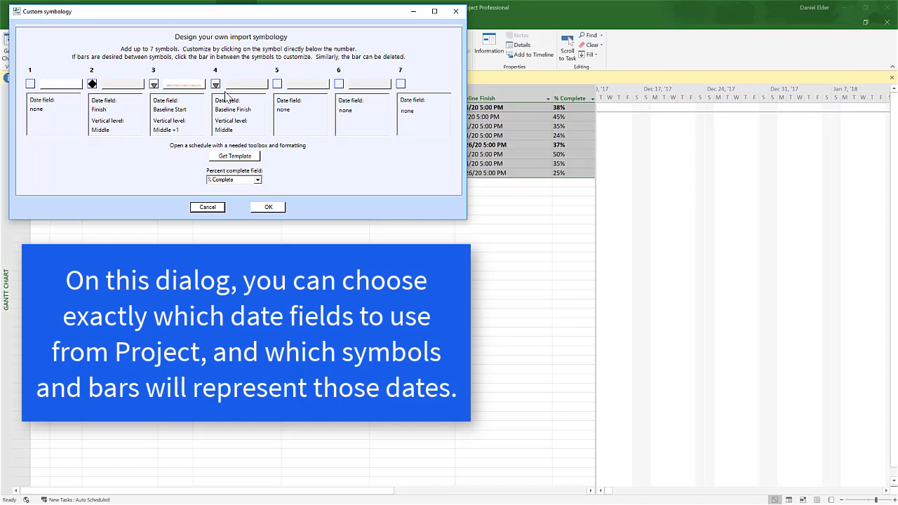
{"action": "mouse_move", "coordinate": [226, 91]}
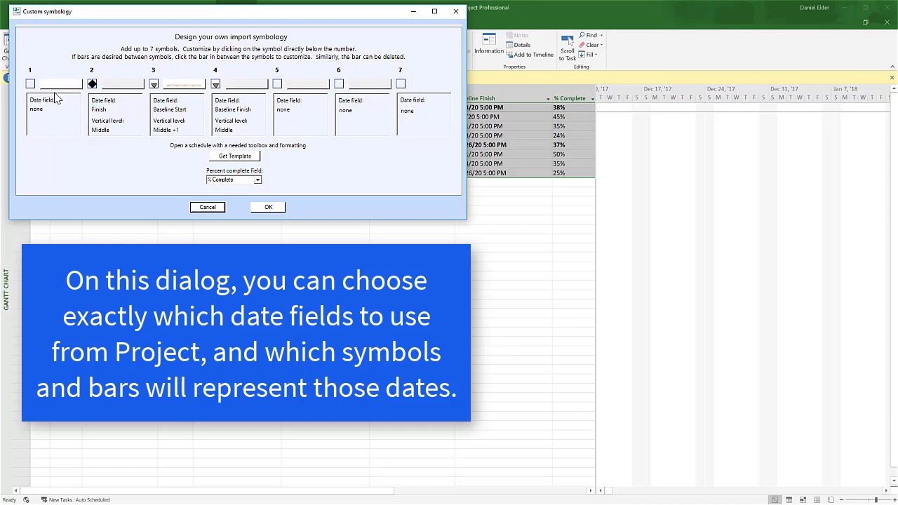
{"action": "left_click", "coordinate": [33, 87]}
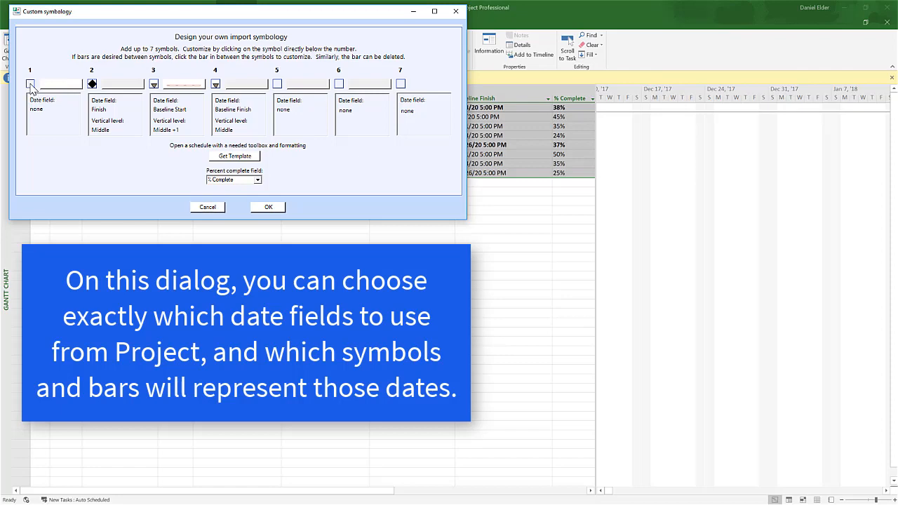
- Edit symbol 1 and set its date field to Start
{"action": "left_click", "coordinate": [31, 86]}
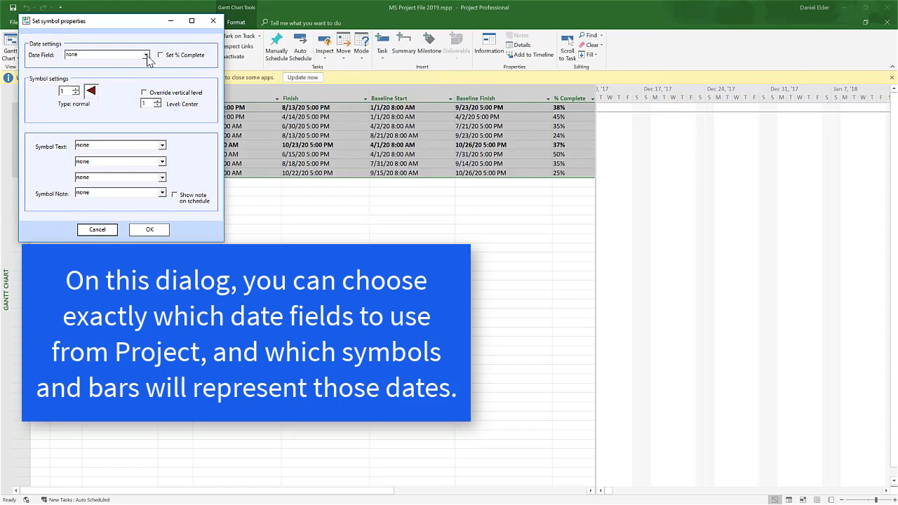
{"action": "left_click", "coordinate": [146, 54]}
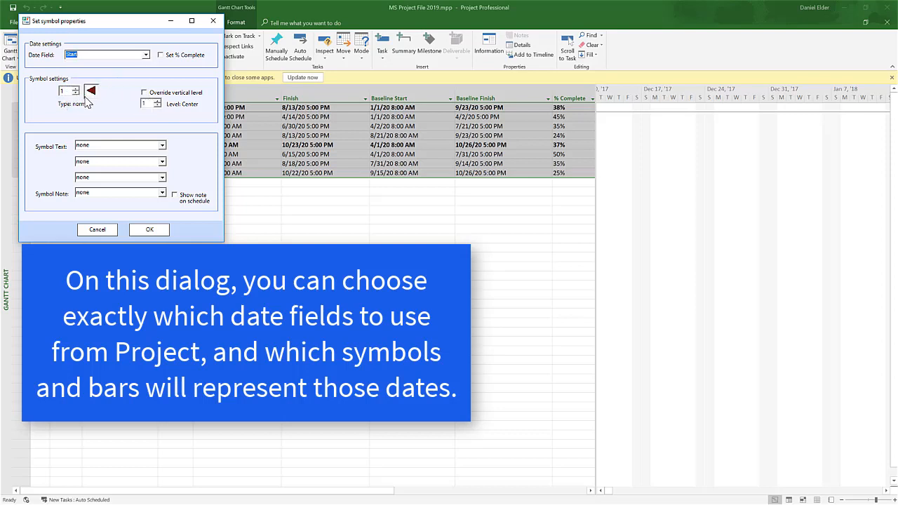
{"action": "mouse_move", "coordinate": [131, 162]}
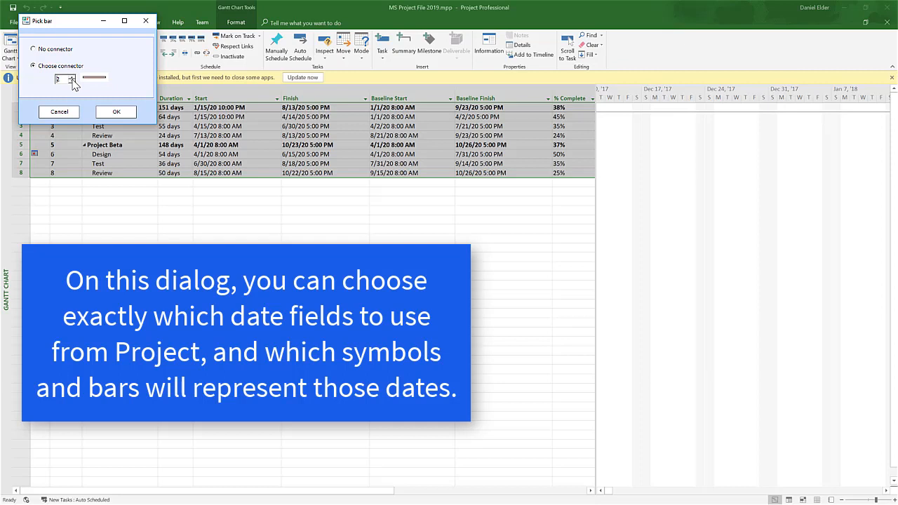
{"action": "mouse_move", "coordinate": [79, 89]}
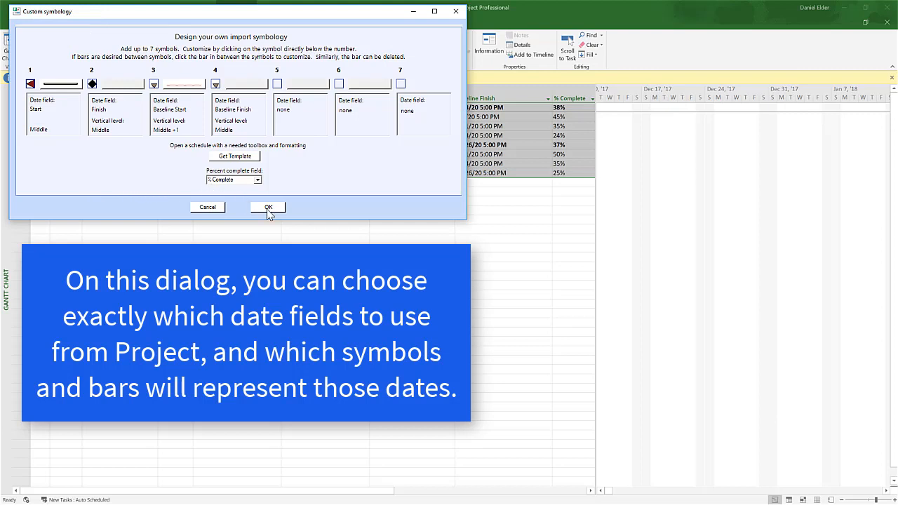
{"action": "mouse_move", "coordinate": [149, 137]}
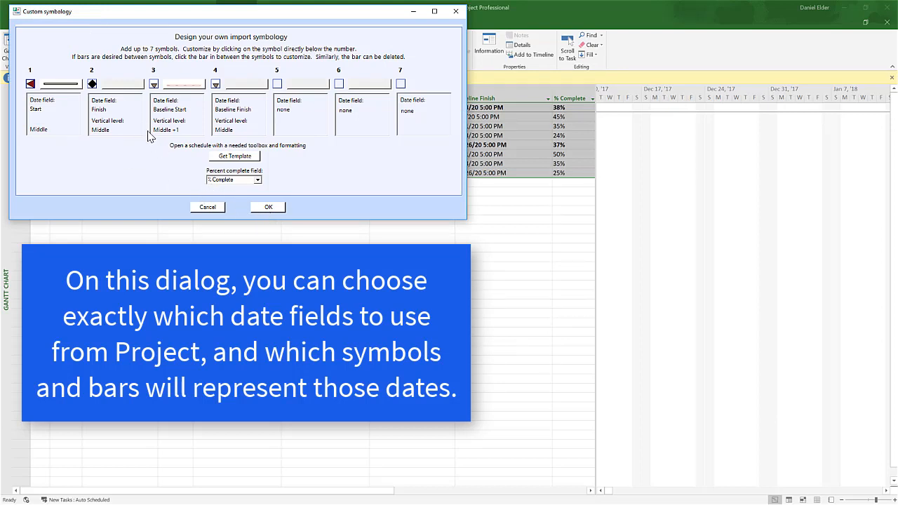
{"action": "mouse_move", "coordinate": [276, 213]}
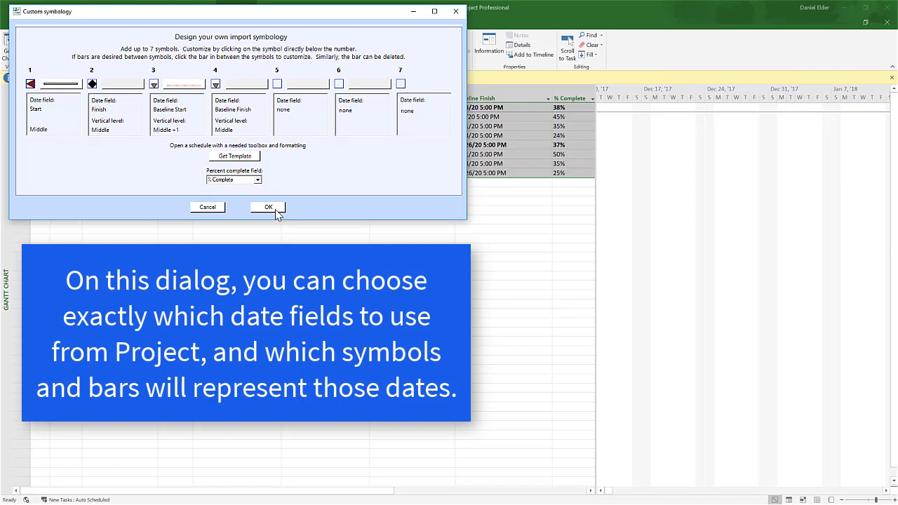
- Accept the custom Gantt bar symbology with OK
{"action": "left_click", "coordinate": [267, 207]}
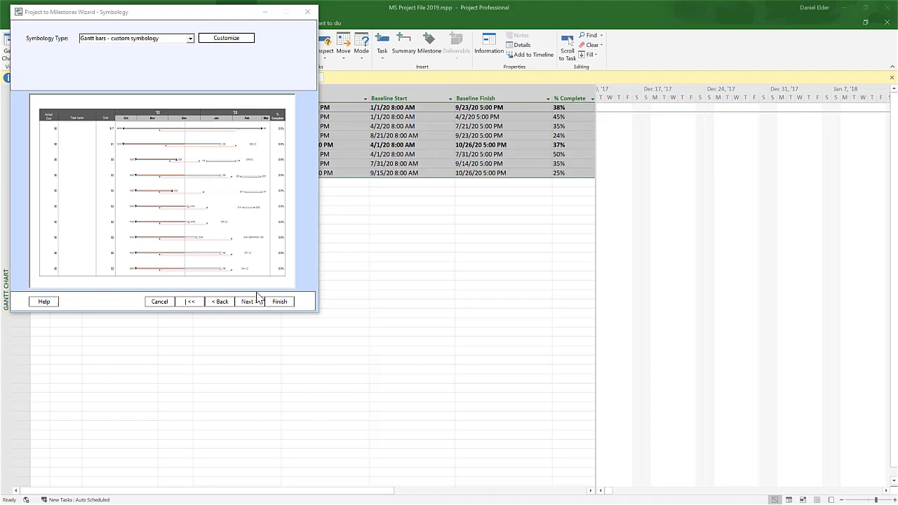
- Keep summary bars from Project with dependencies shown on the Symbology options page
{"action": "left_click", "coordinate": [246, 300]}
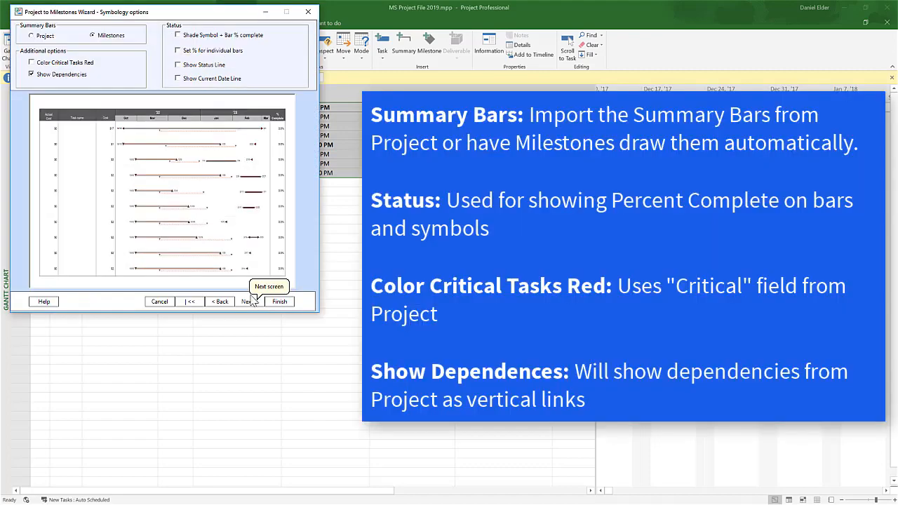
{"action": "mouse_move", "coordinate": [174, 204]}
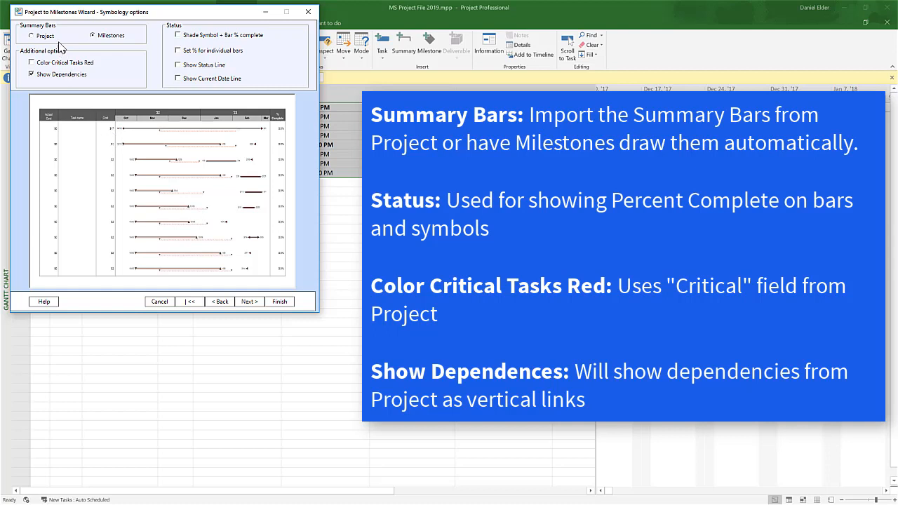
{"action": "left_click", "coordinate": [34, 36]}
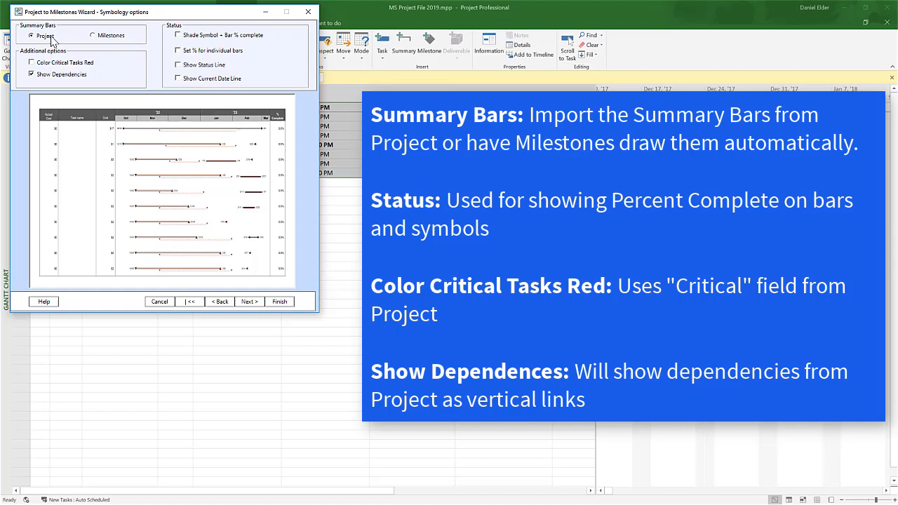
{"action": "mouse_move", "coordinate": [51, 40]}
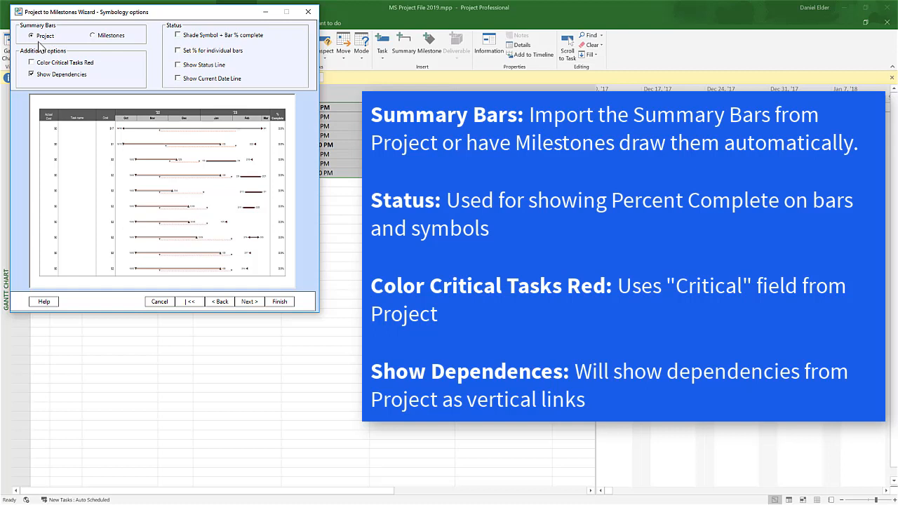
{"action": "mouse_move", "coordinate": [70, 50]}
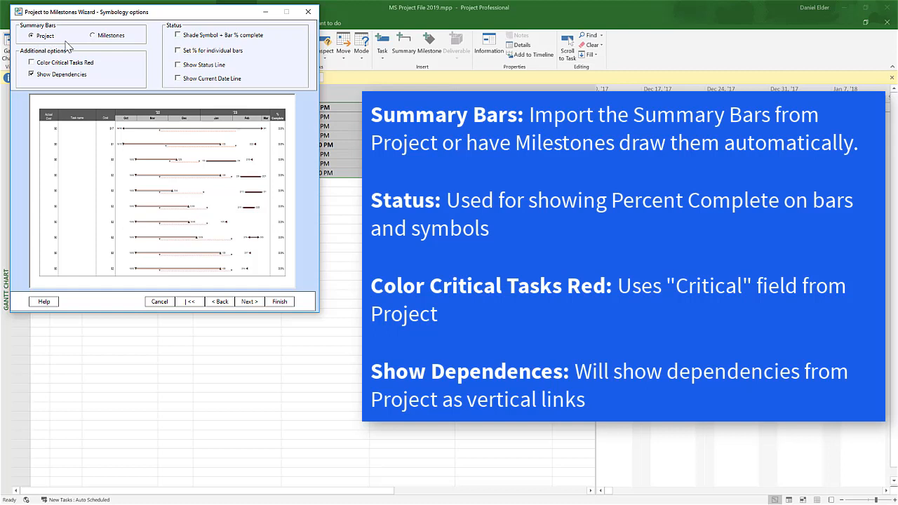
{"action": "mouse_move", "coordinate": [112, 37]}
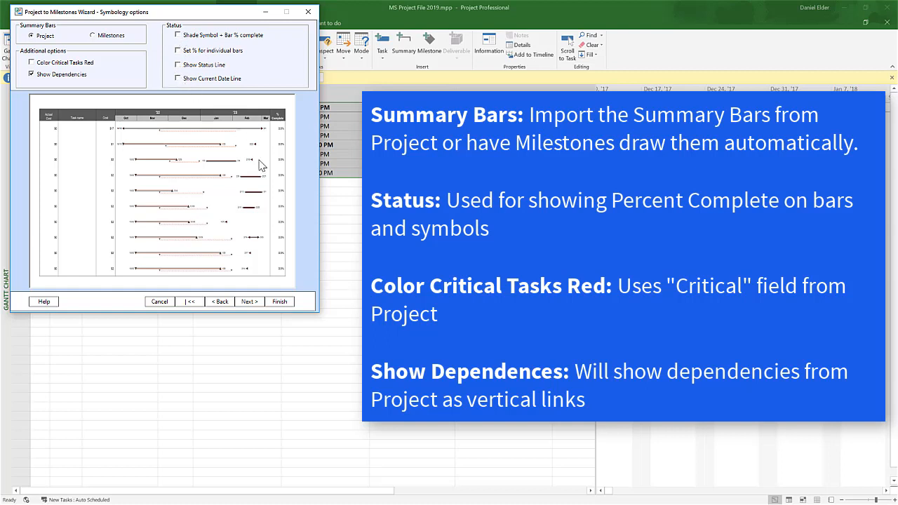
{"action": "left_click", "coordinate": [249, 301]}
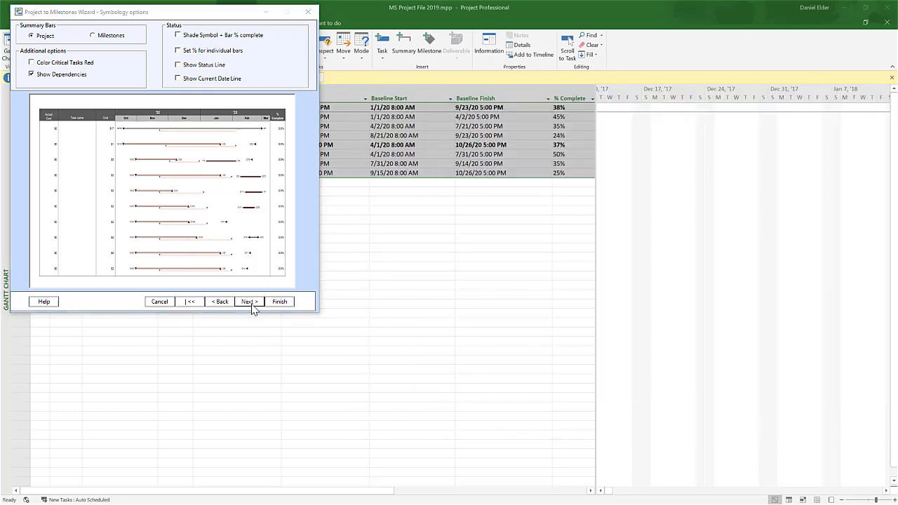
- Set the Cost and Actual Cost columns to none, keeping Name and % Complete
{"action": "left_click", "coordinate": [249, 302]}
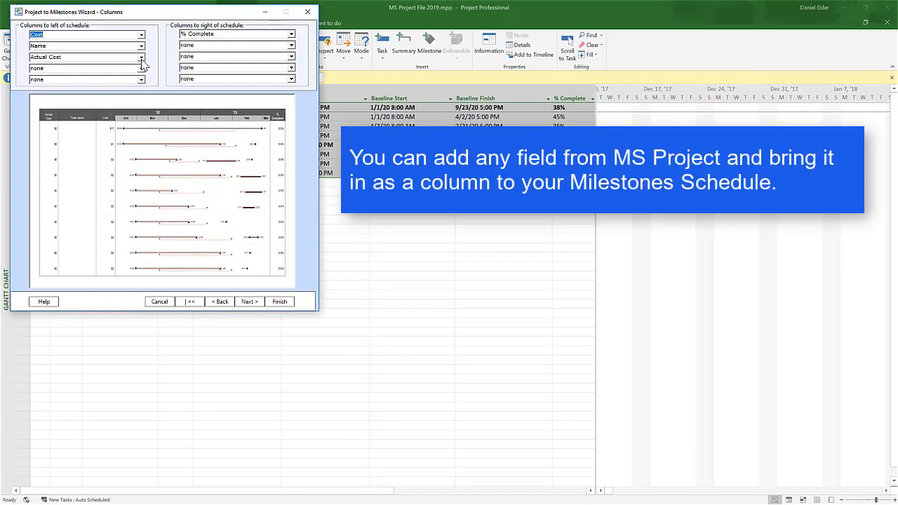
{"action": "left_click", "coordinate": [141, 57]}
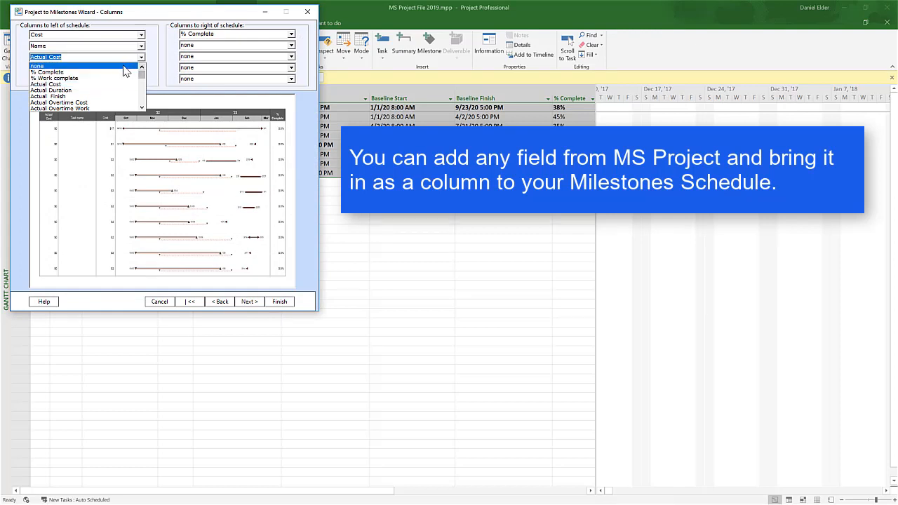
{"action": "left_click", "coordinate": [38, 66]}
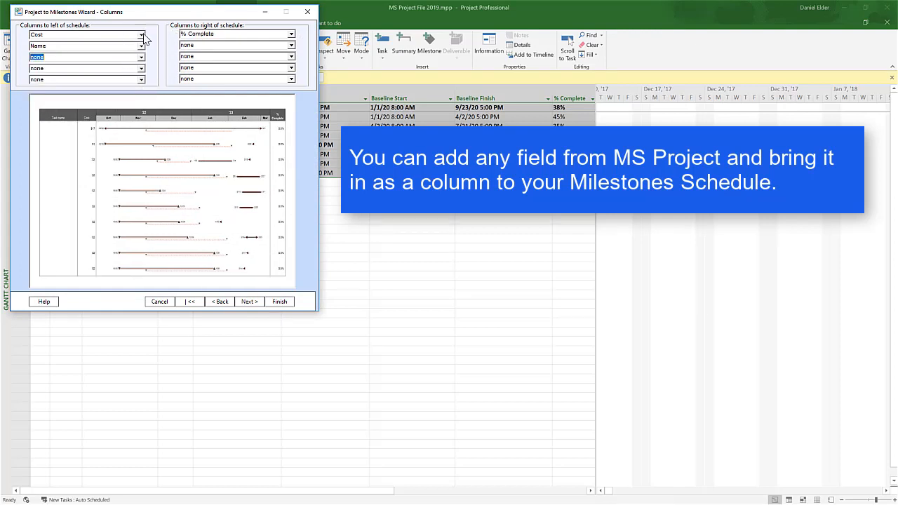
{"action": "left_click", "coordinate": [144, 34]}
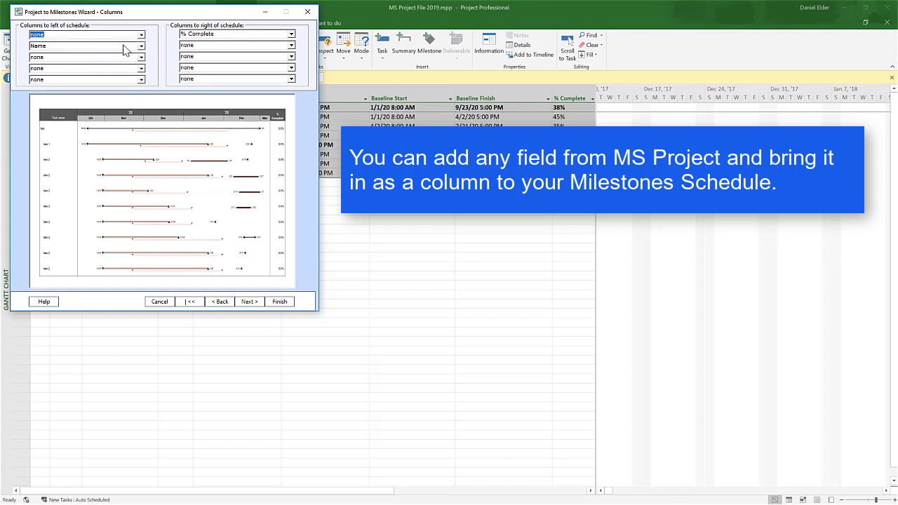
{"action": "mouse_move", "coordinate": [71, 183]}
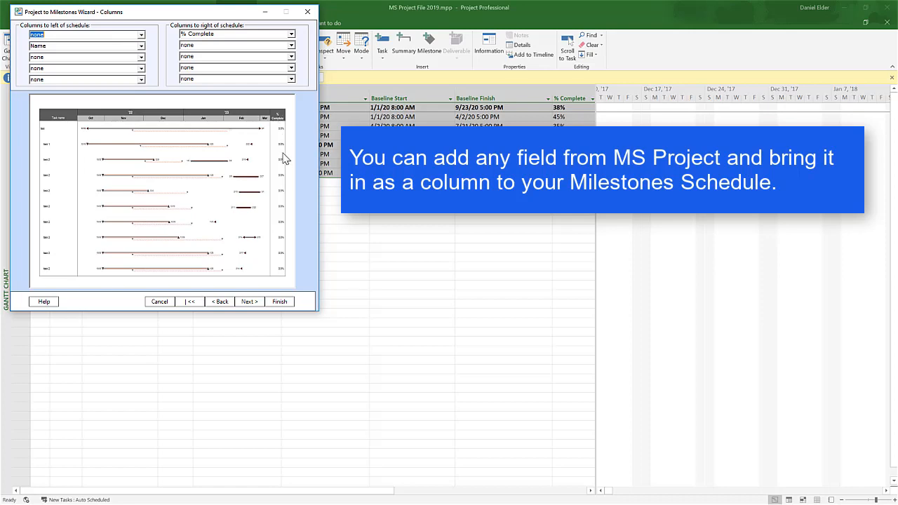
{"action": "mouse_move", "coordinate": [249, 305]}
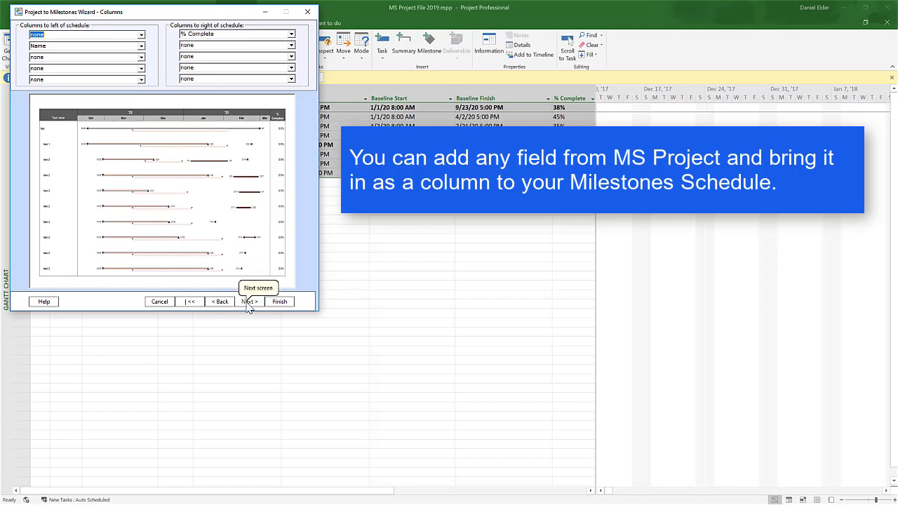
{"action": "left_click", "coordinate": [249, 300]}
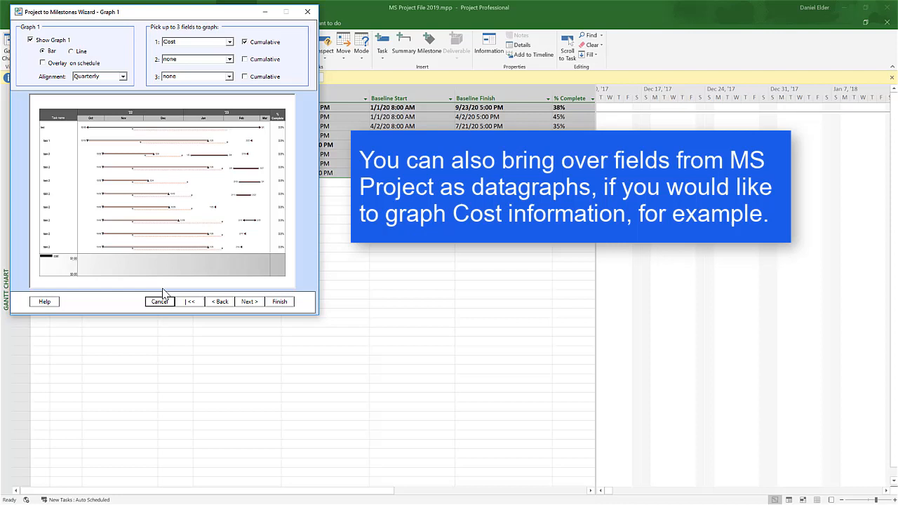
{"action": "mouse_move", "coordinate": [87, 168]}
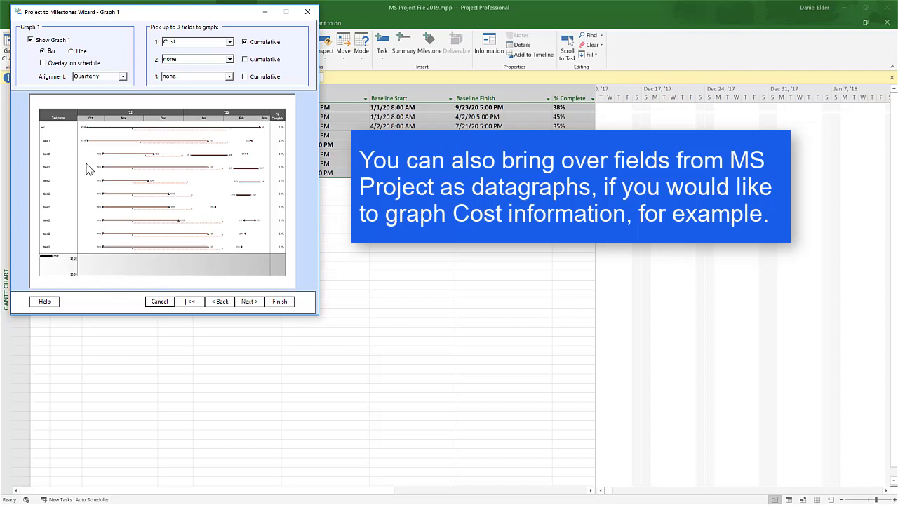
{"action": "mouse_move", "coordinate": [199, 54]}
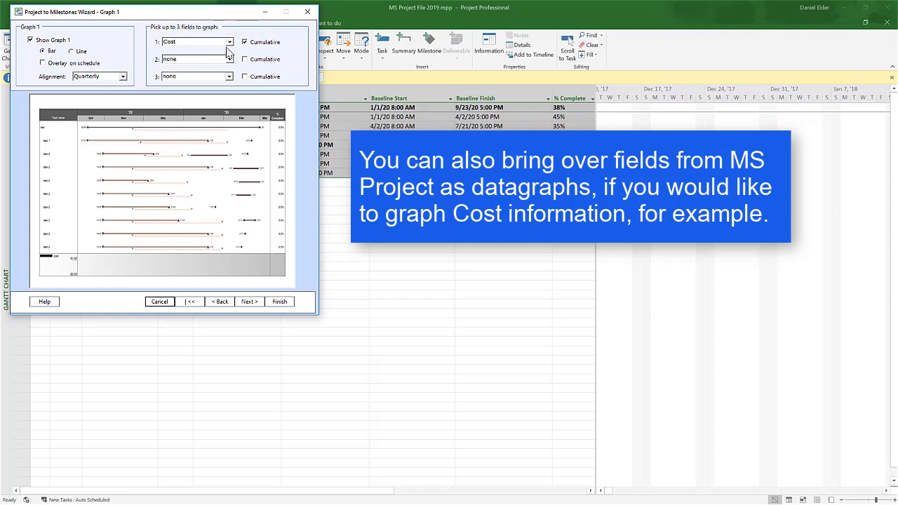
- Turn off Show Graph 1 so no Cost datagraph is imported
{"action": "left_click", "coordinate": [226, 41]}
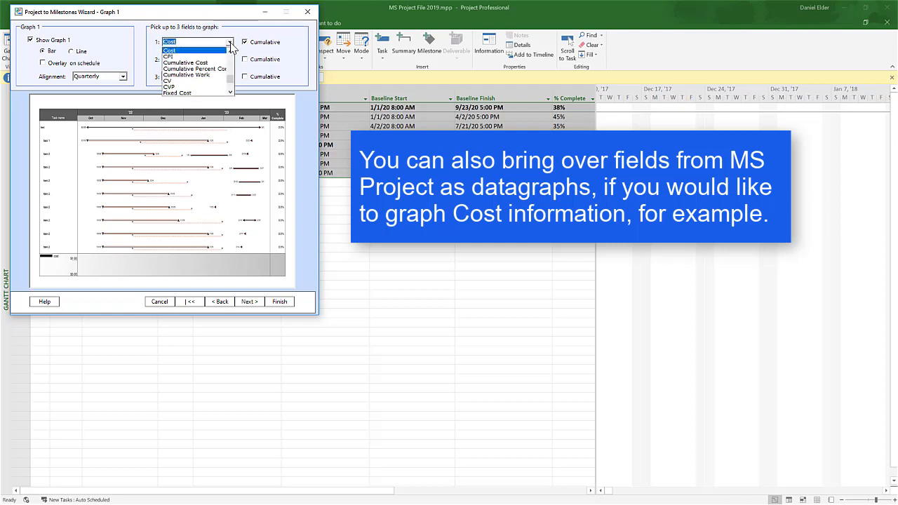
{"action": "left_click", "coordinate": [189, 42]}
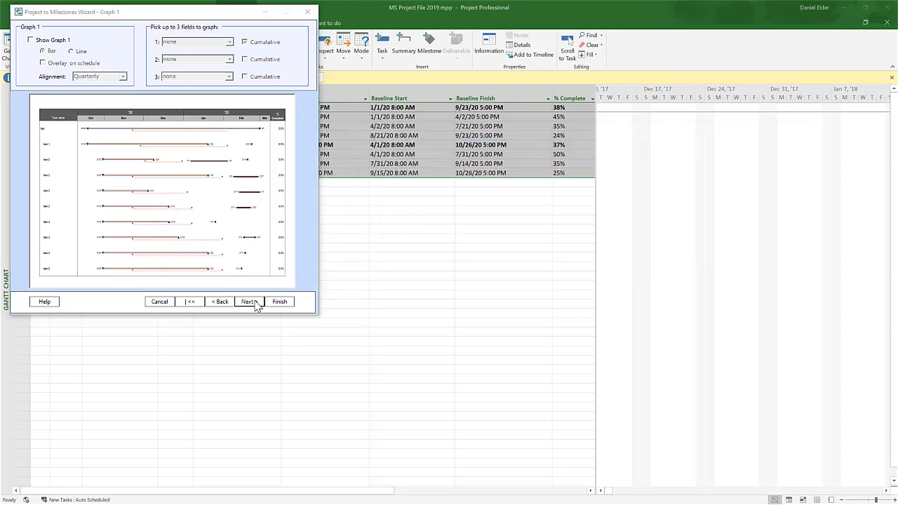
{"action": "left_click", "coordinate": [249, 302]}
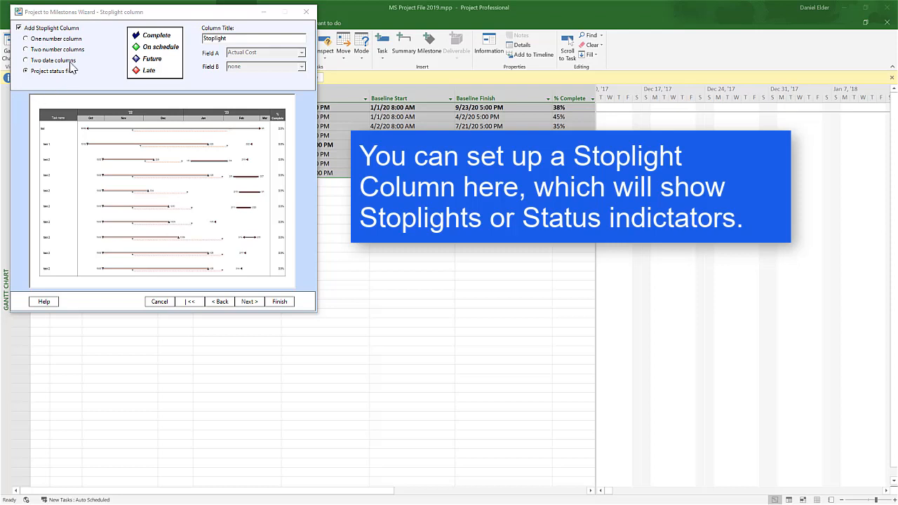
- Try the number-column and project-status stoplight types, then leave the stoplight column out
{"action": "left_click", "coordinate": [28, 38]}
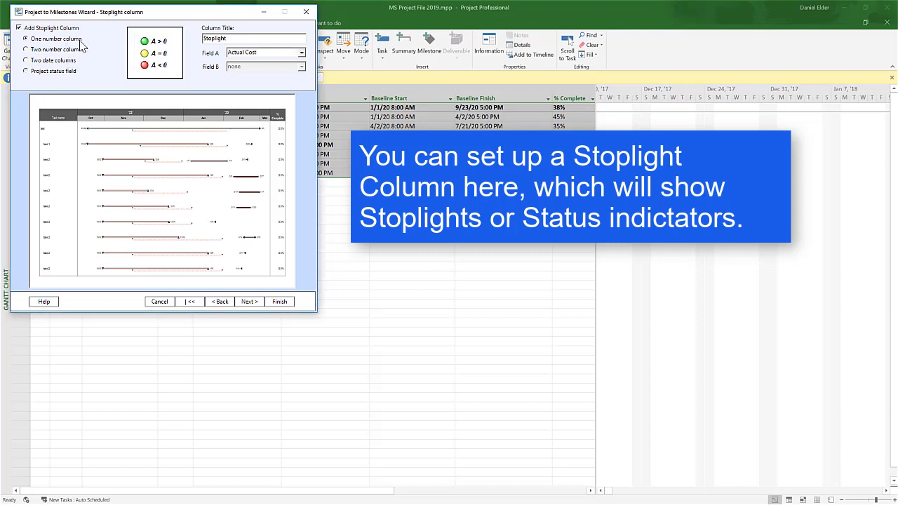
{"action": "mouse_move", "coordinate": [141, 42]}
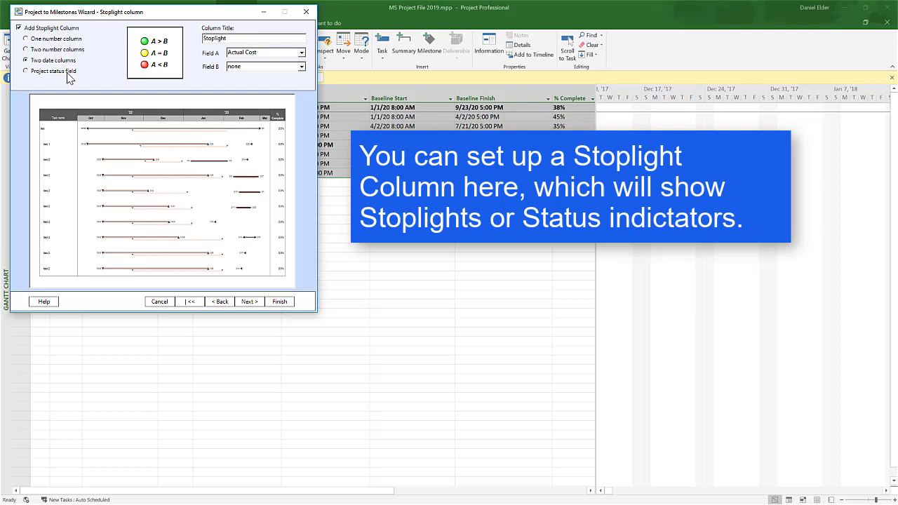
{"action": "left_click", "coordinate": [26, 71]}
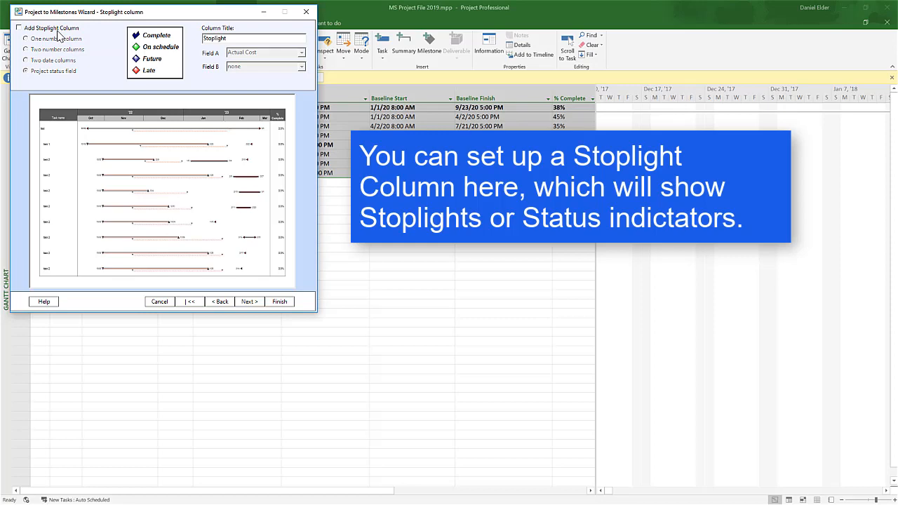
{"action": "left_click", "coordinate": [249, 300]}
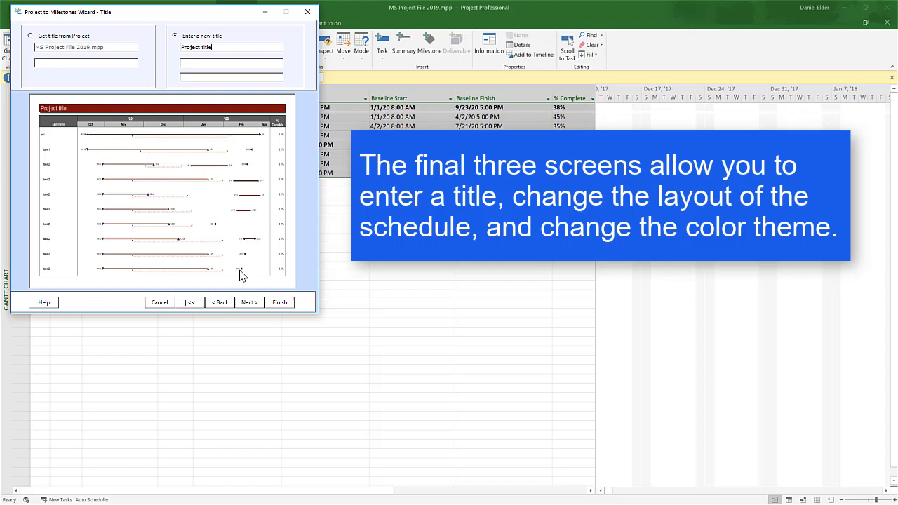
- Keep the legal-size layout and advance through Layout options to the colour theme step
{"action": "left_click", "coordinate": [249, 302]}
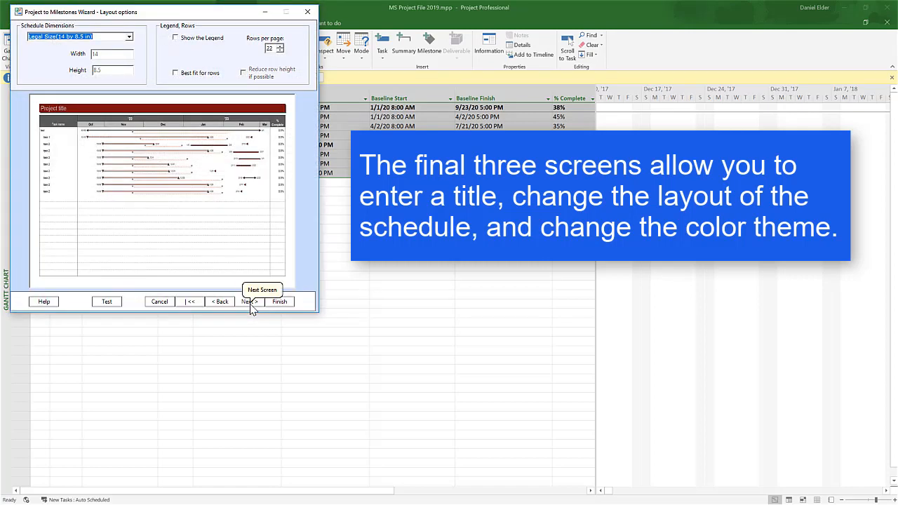
{"action": "mouse_move", "coordinate": [253, 283]}
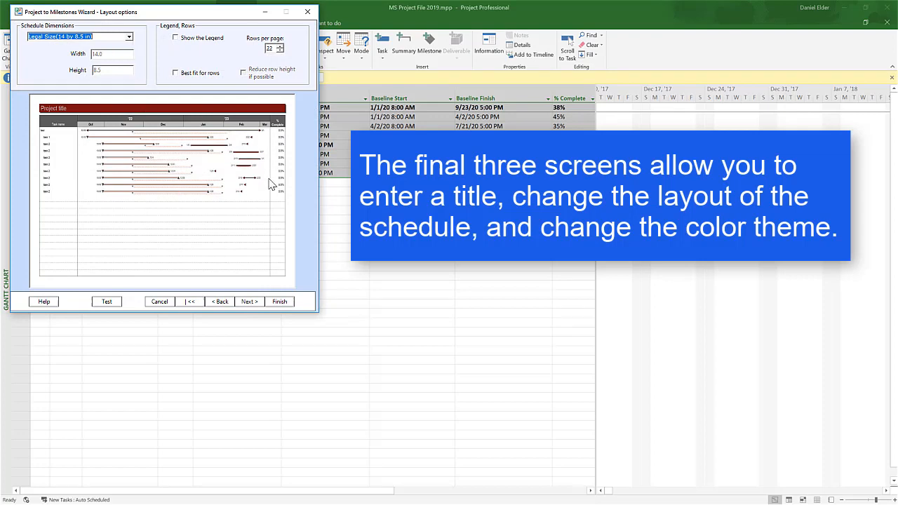
{"action": "left_click", "coordinate": [249, 301]}
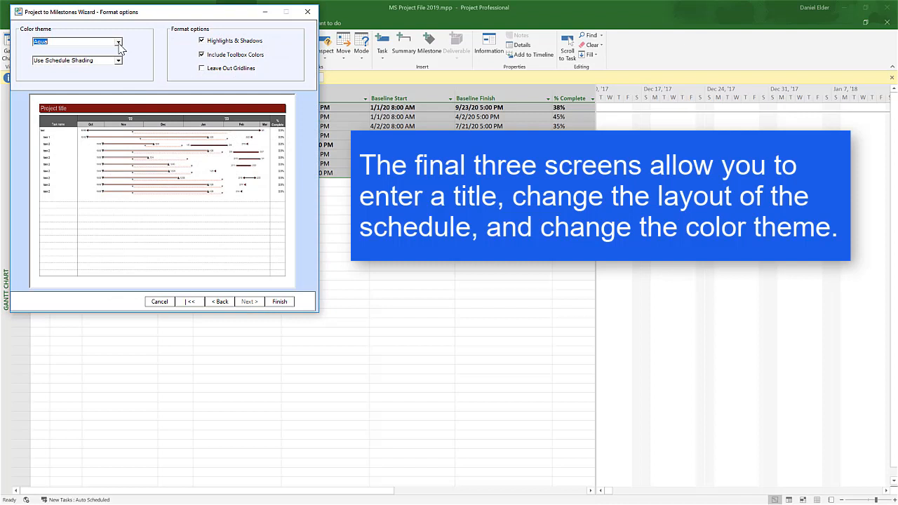
- Choose the Autumn colour theme, finish the import, and acknowledge the Import Complete message
{"action": "left_click", "coordinate": [120, 41]}
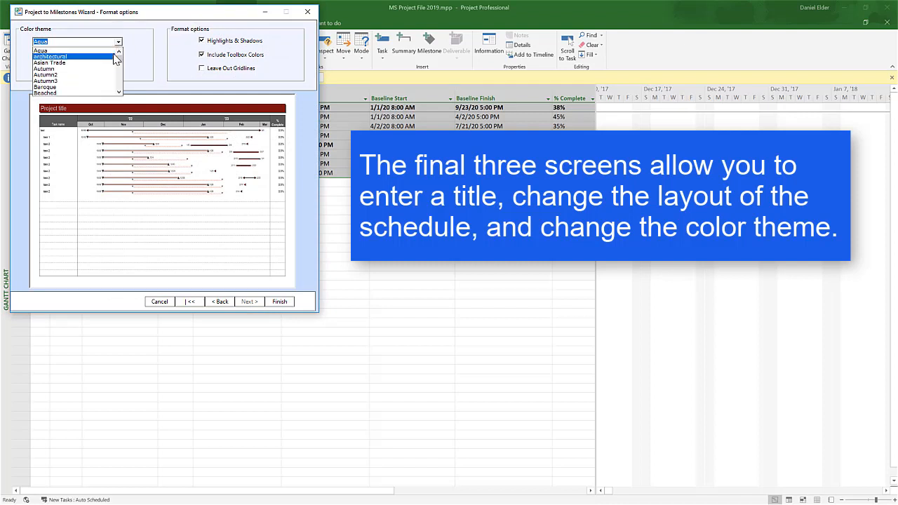
{"action": "left_click", "coordinate": [70, 69]}
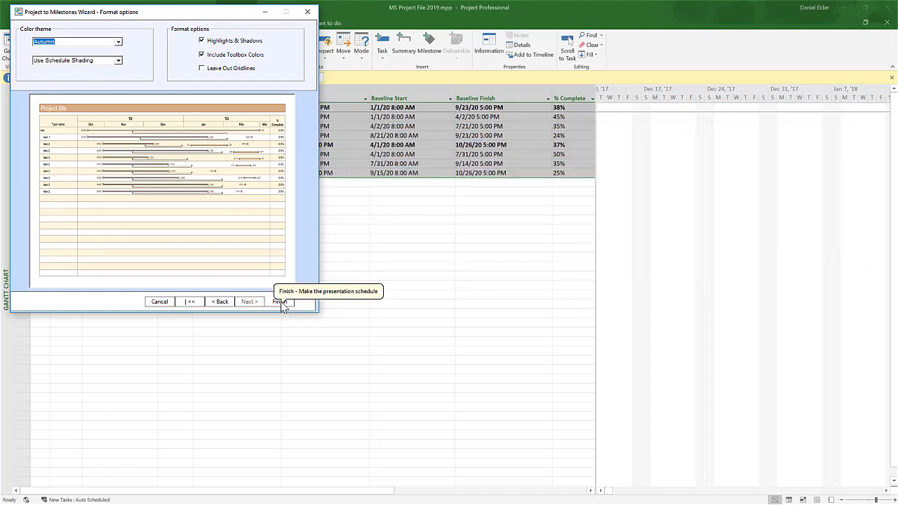
{"action": "left_click", "coordinate": [279, 301]}
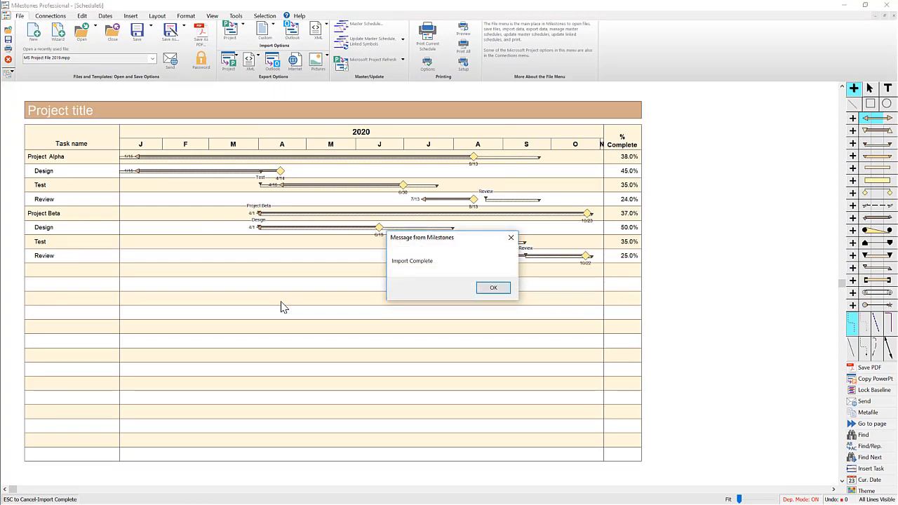
{"action": "left_click", "coordinate": [492, 286]}
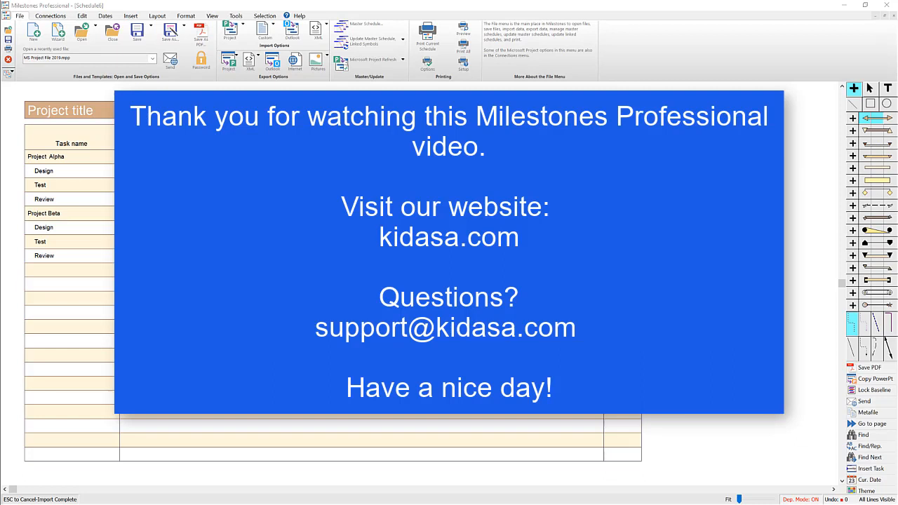